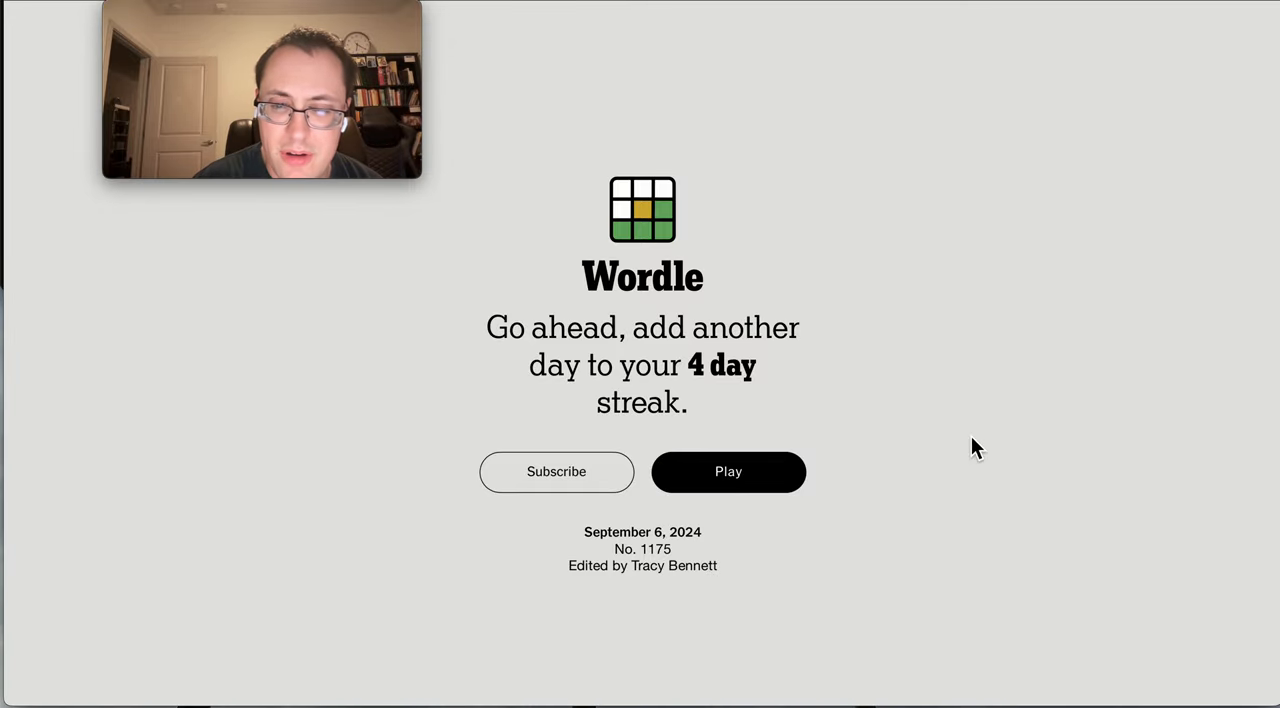
Start today's Wordle puzzle No. 1175 from the welcome screen
click(728, 471)
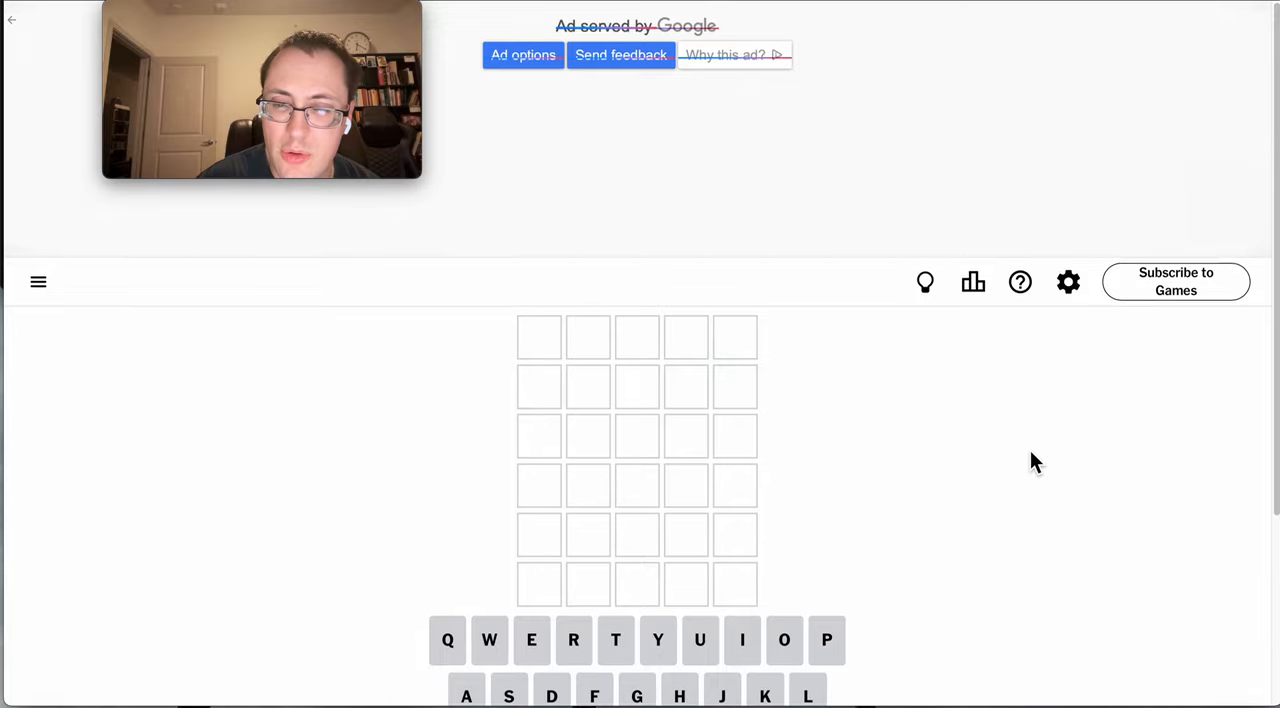
Enter WATER as the first guess, showing E and R present but misplaced
text(W)
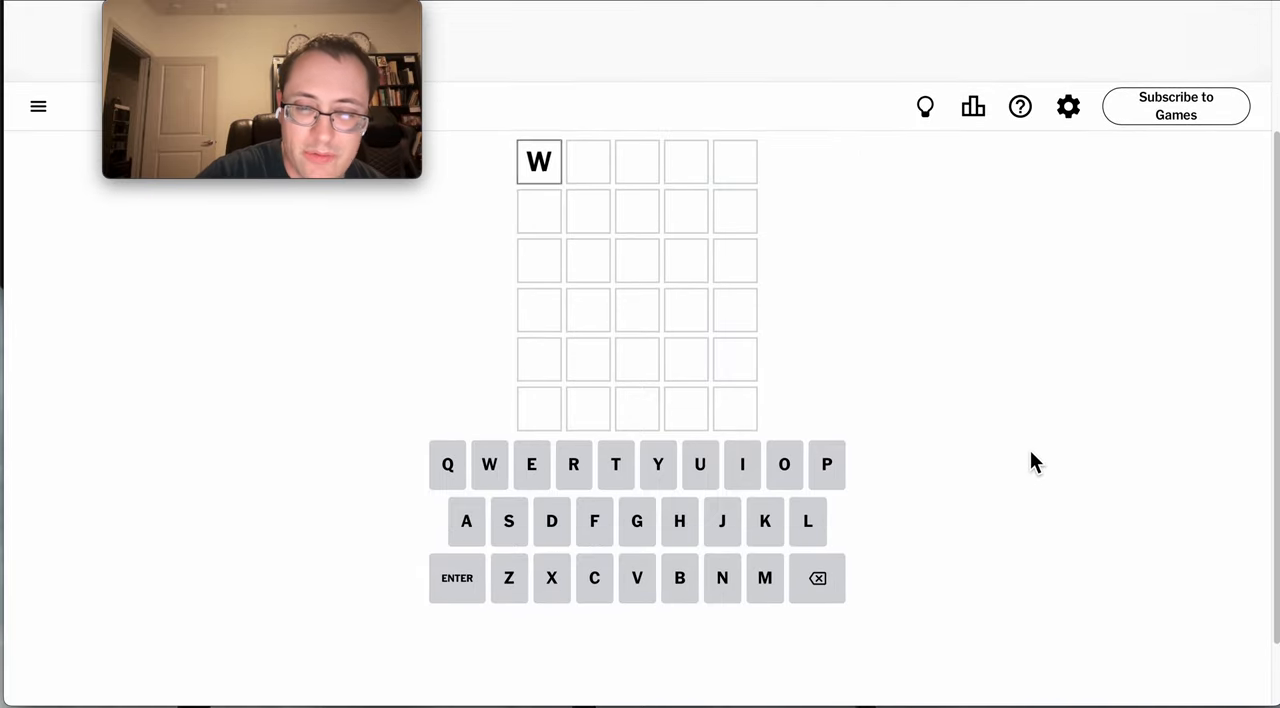
text(ATER)
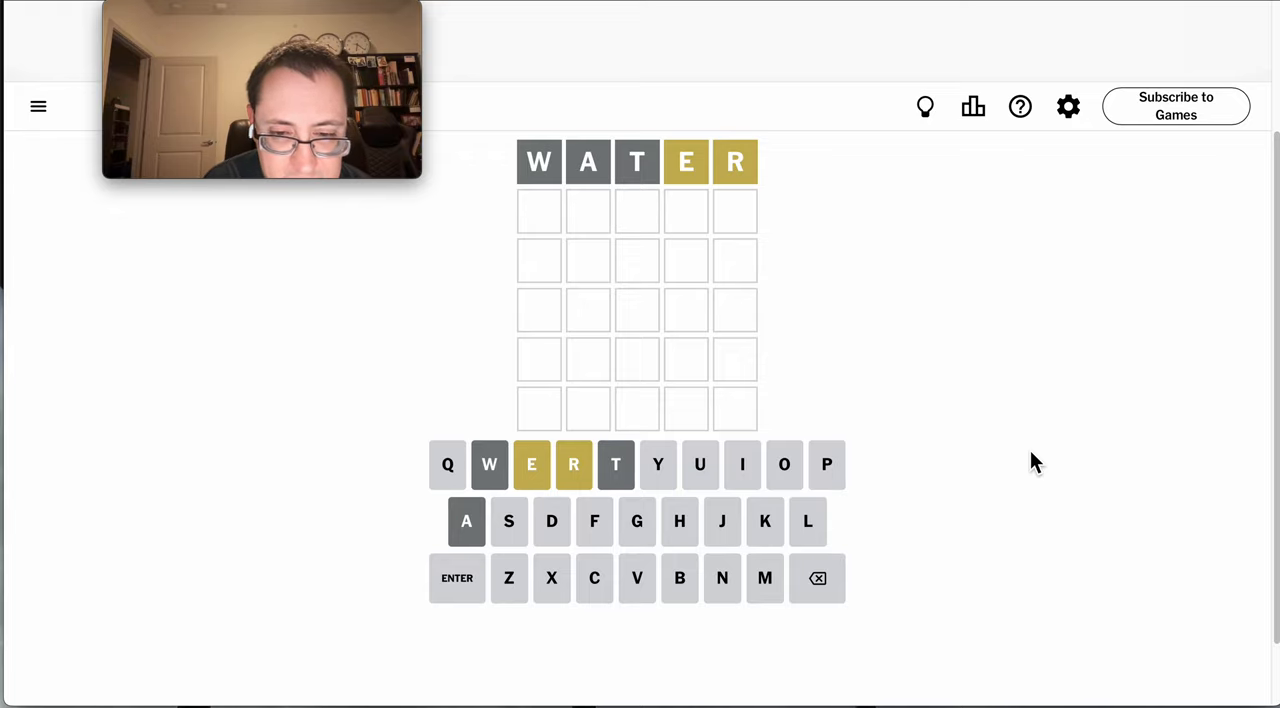
text(HEROD)
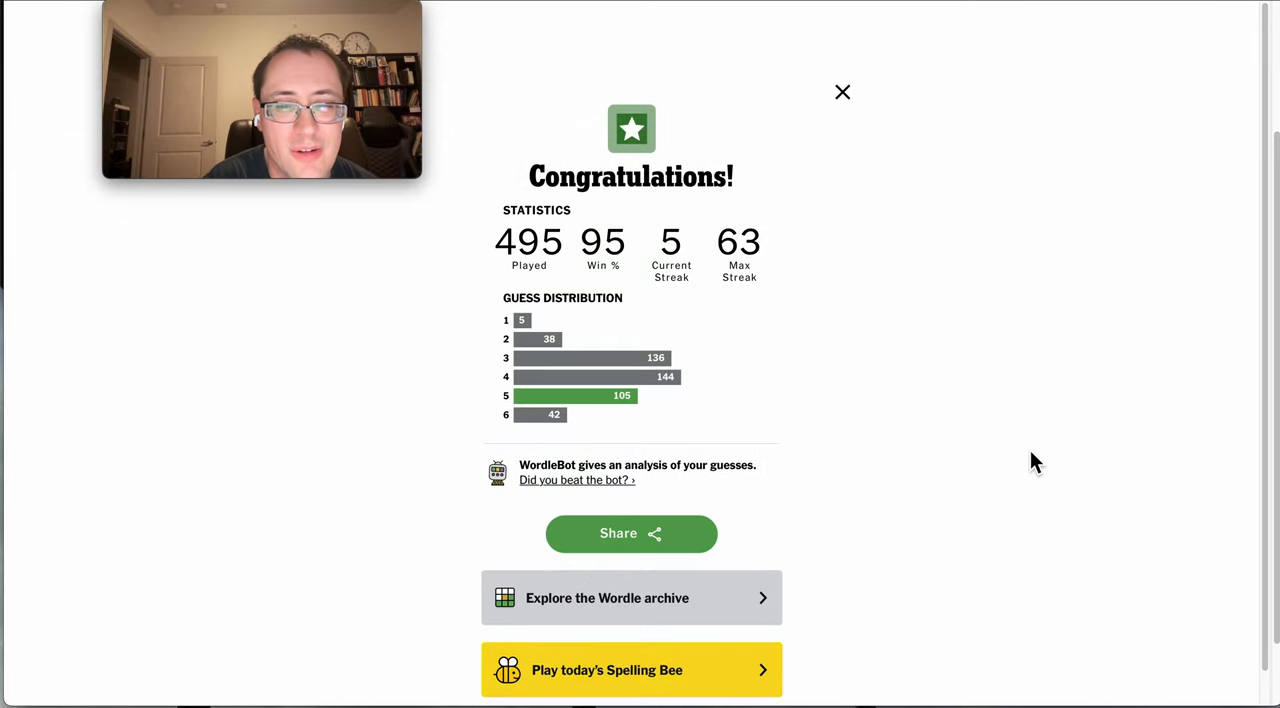
Close the Congratulations statistics dialog to show the solved RERUN board
click(842, 92)
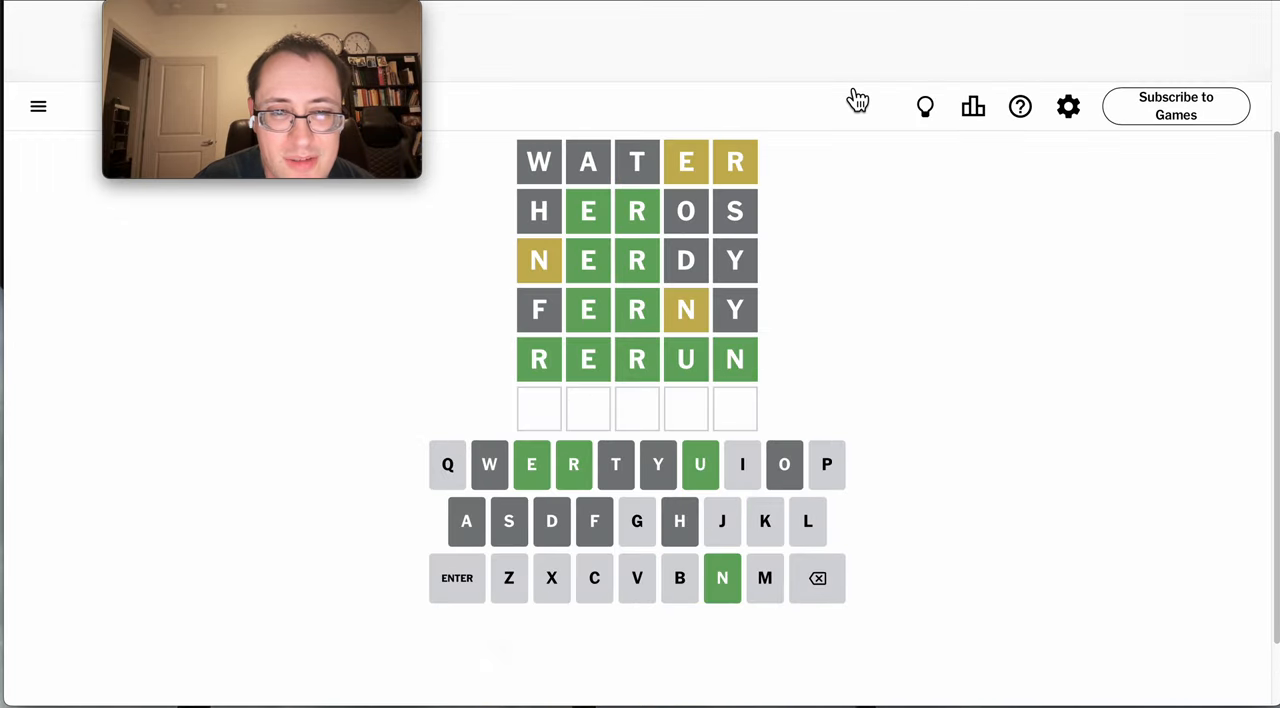